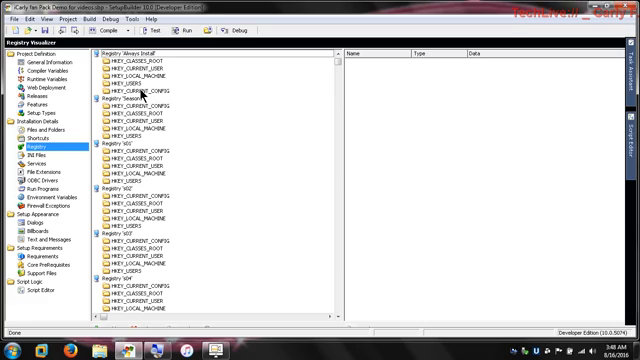
{"action": "mouse_move", "coordinate": [160, 96]}
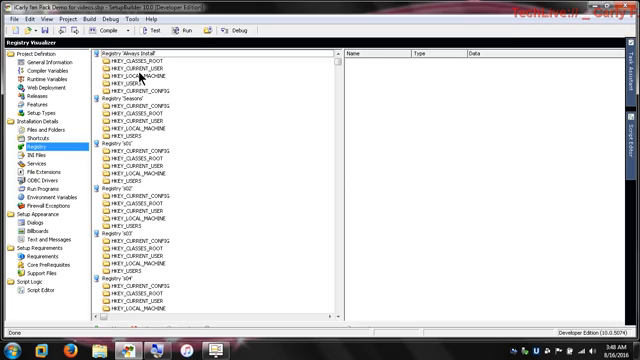
Show the new-key options for the HKEY_CLASSES_ROOT hive in the Registry view.
{"action": "right_click", "coordinate": [136, 68]}
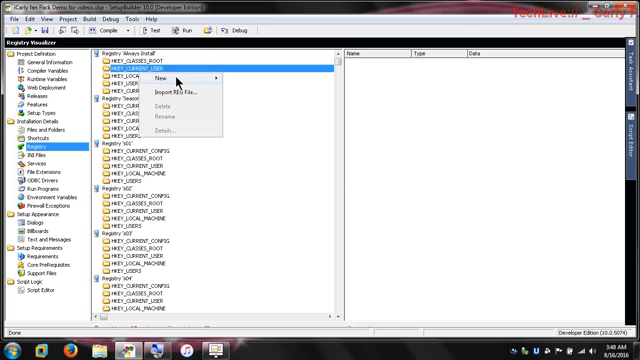